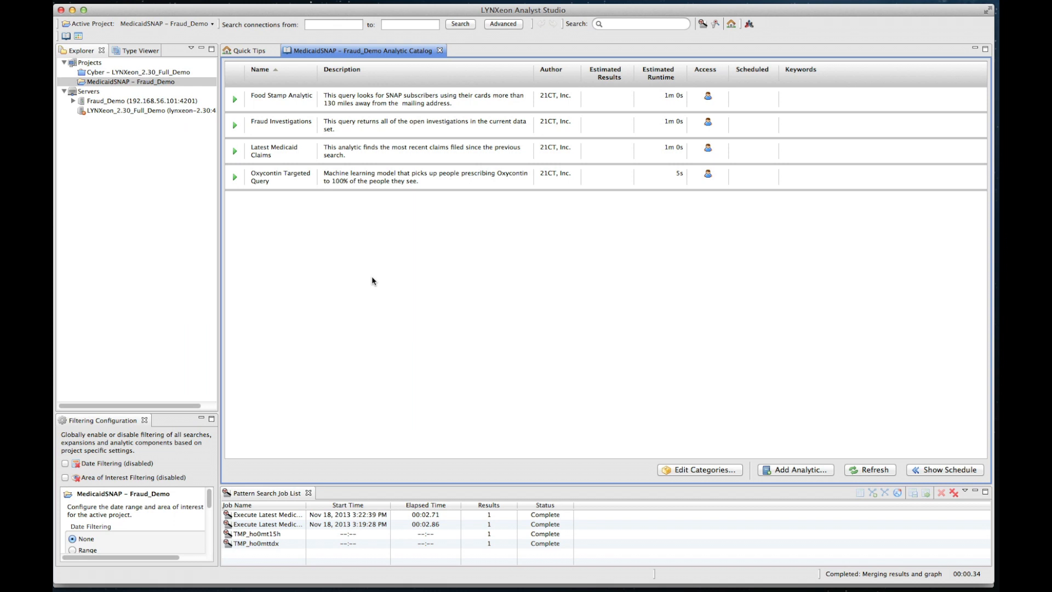
pyautogui.moveTo(368, 291)
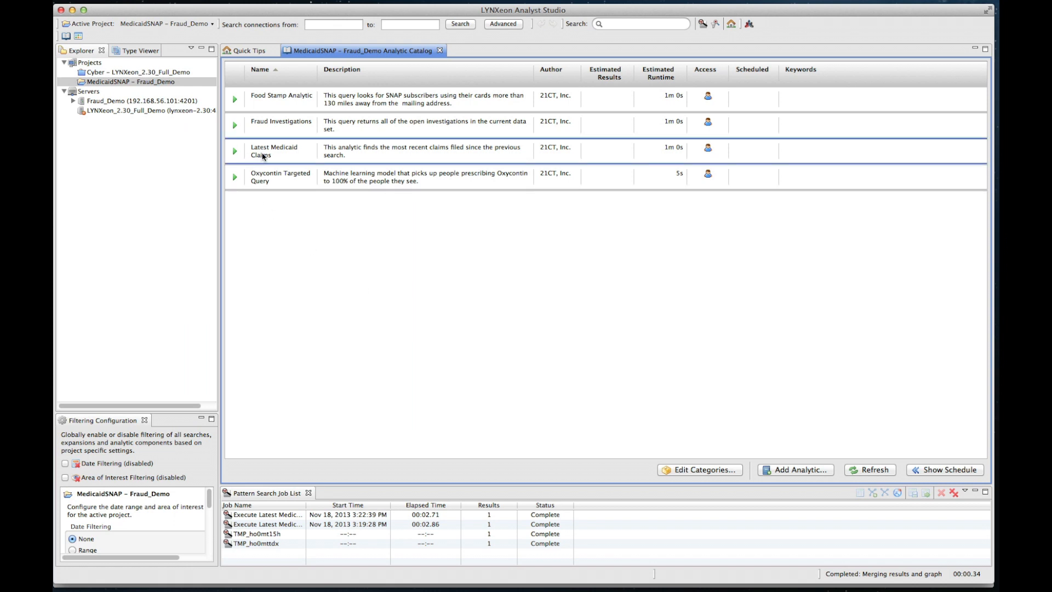
pyautogui.moveTo(234, 153)
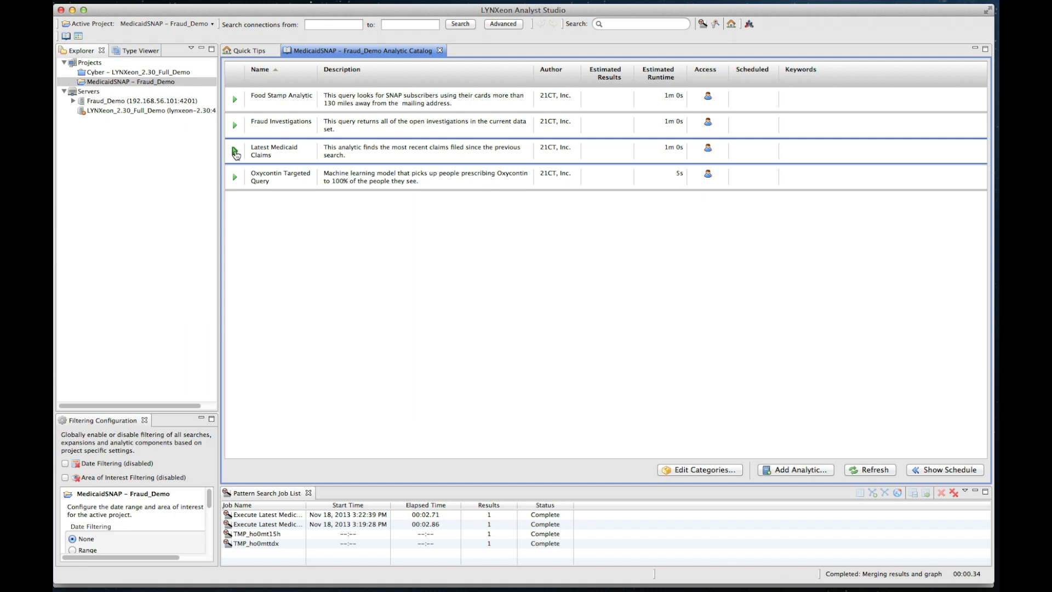
# Run the Latest Medicaid Claims analytic and show its single claim on a graph
pyautogui.click(235, 151)
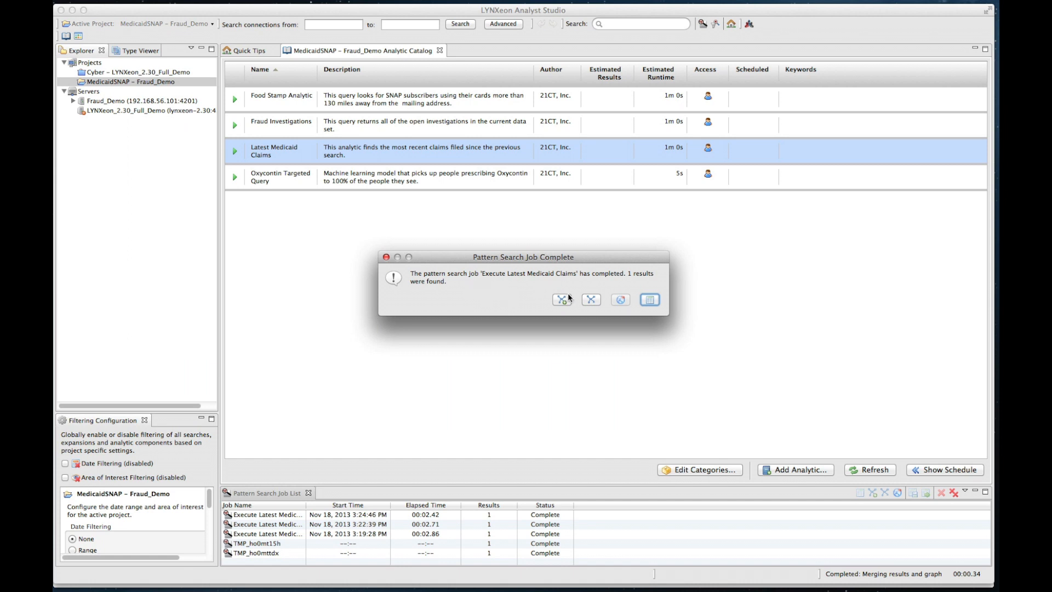
pyautogui.click(560, 300)
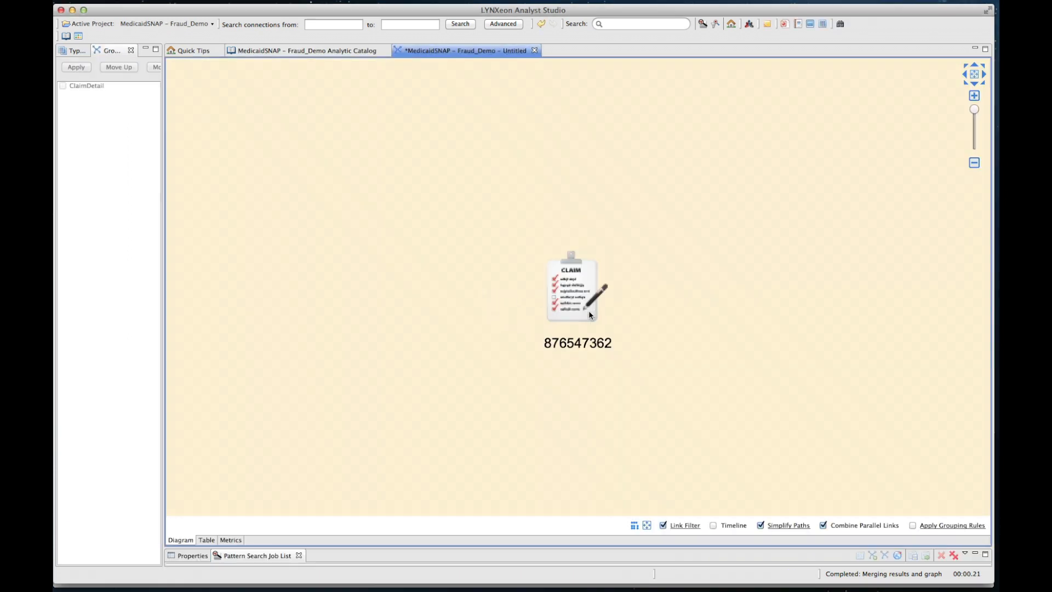
pyautogui.moveTo(576, 304)
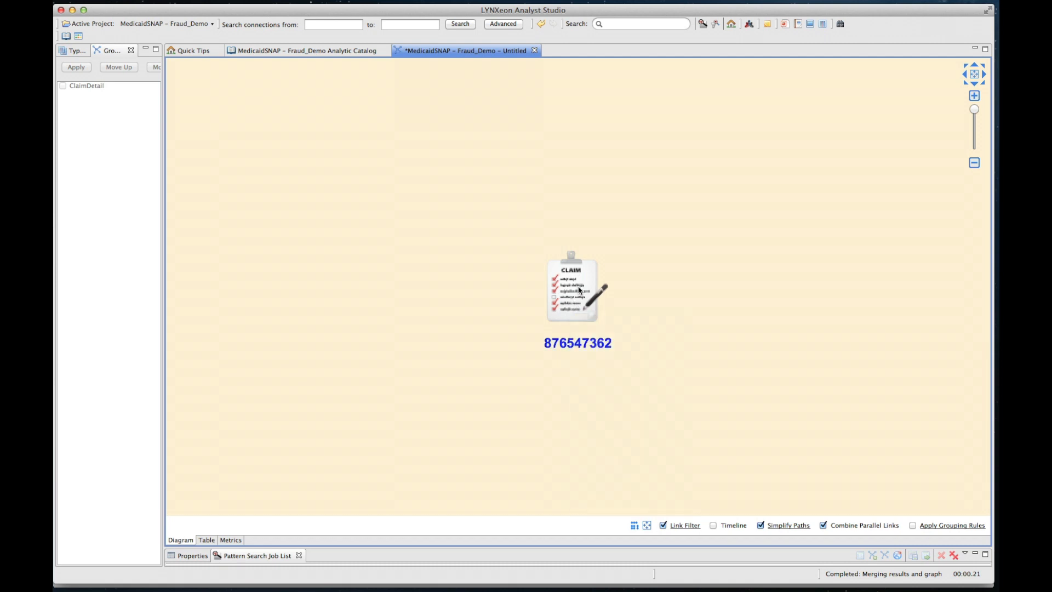
pyautogui.moveTo(576, 293)
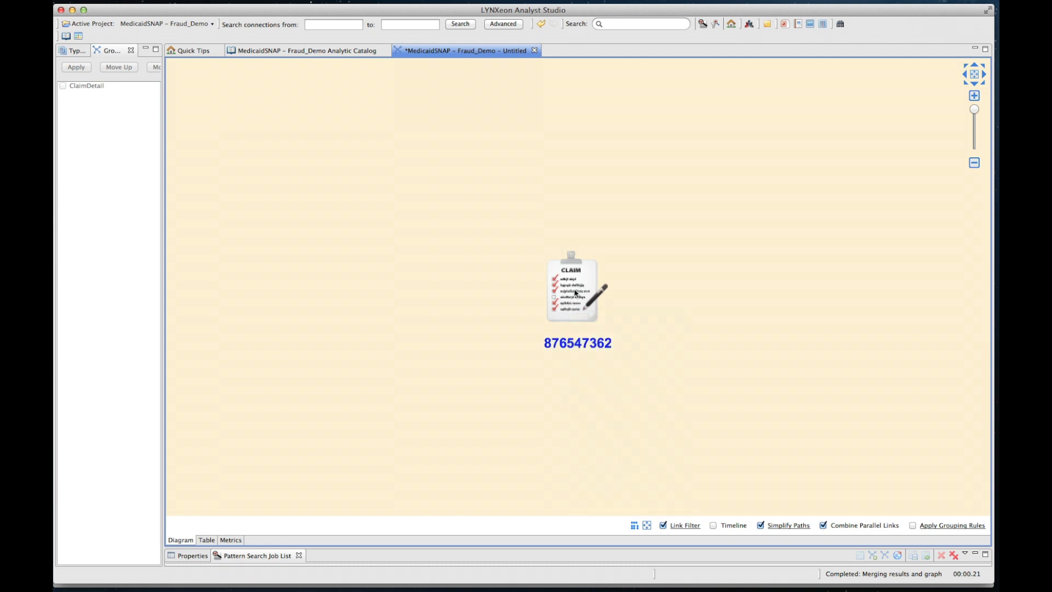
# Send claim 876547362 to Search Other Sources > Google Prediction API : Claim Data
pyautogui.rightClick(574, 294)
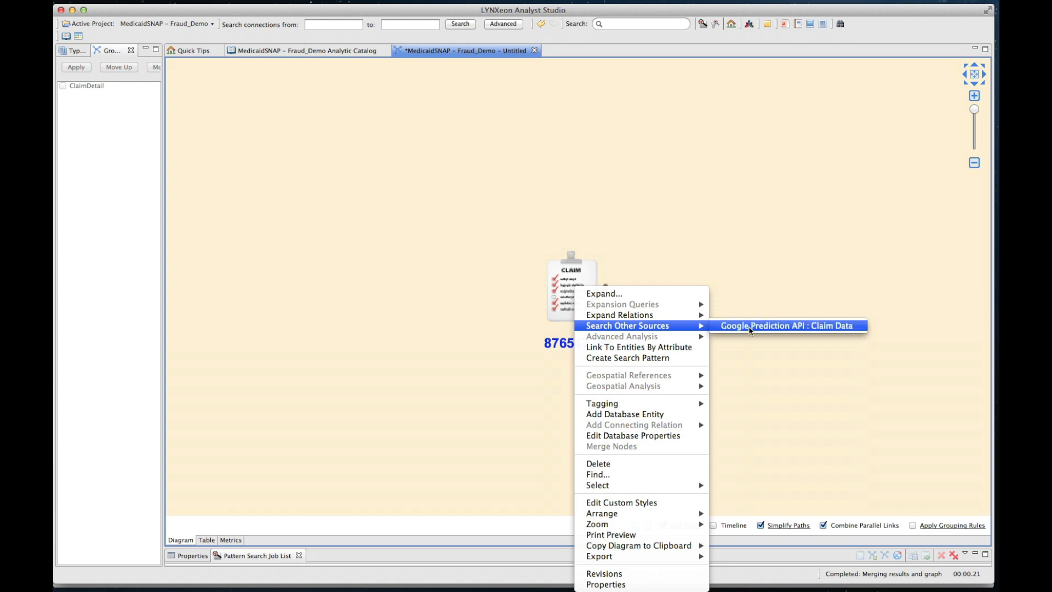
pyautogui.click(787, 326)
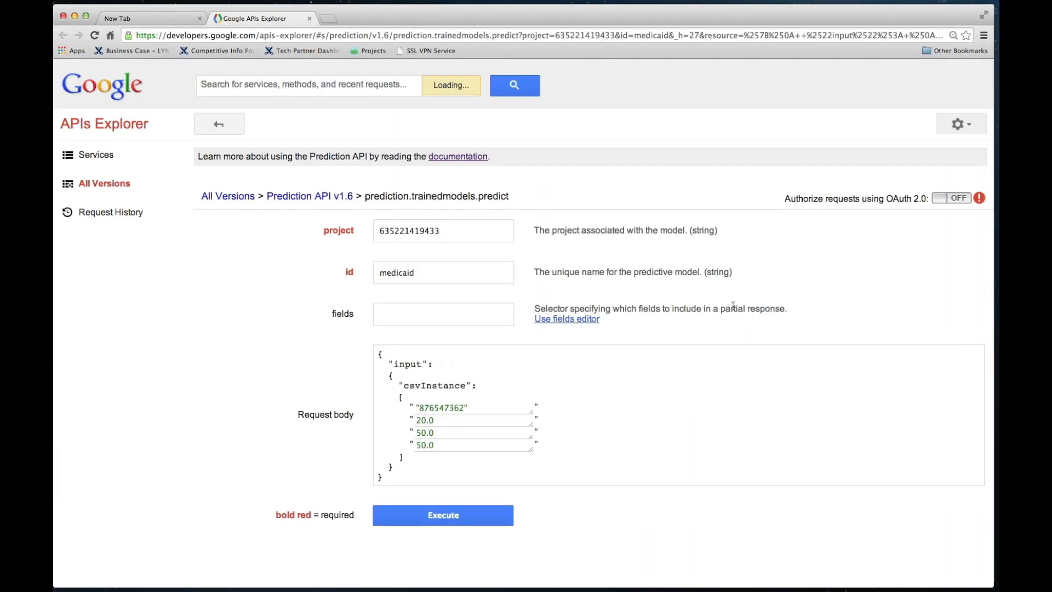
# Authorize with OAuth 2.0 using the prediction scope, then execute the claim 876547362 request
pyautogui.click(951, 197)
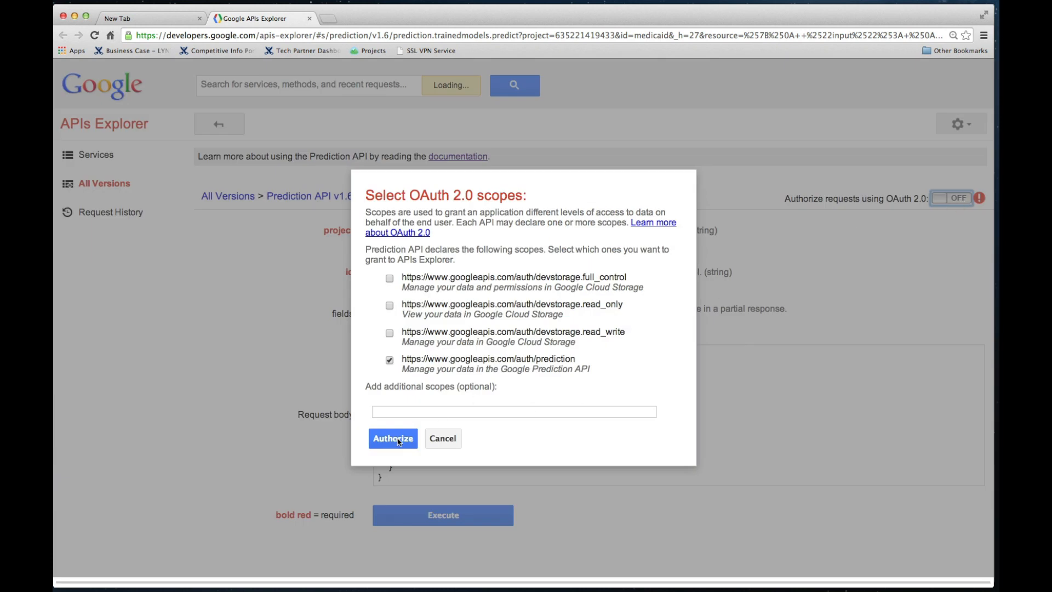
pyautogui.click(392, 439)
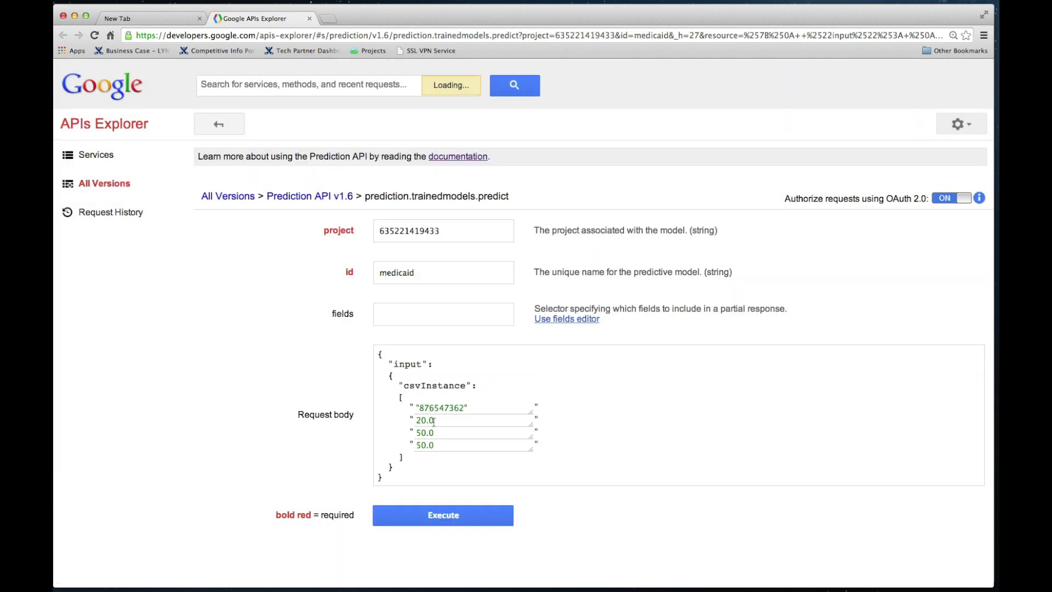
pyautogui.click(440, 515)
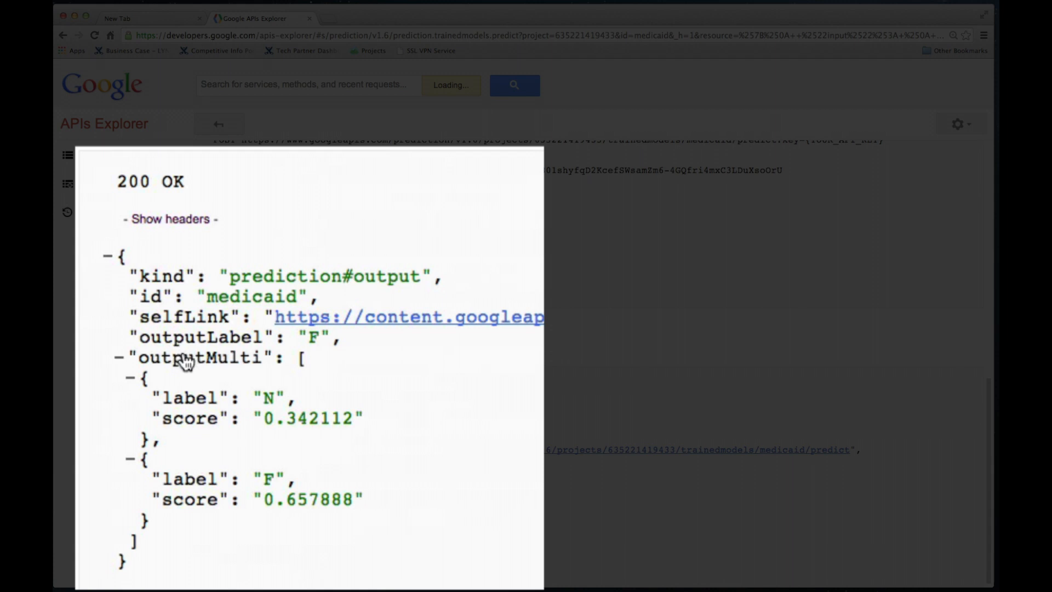
pyautogui.moveTo(264, 341)
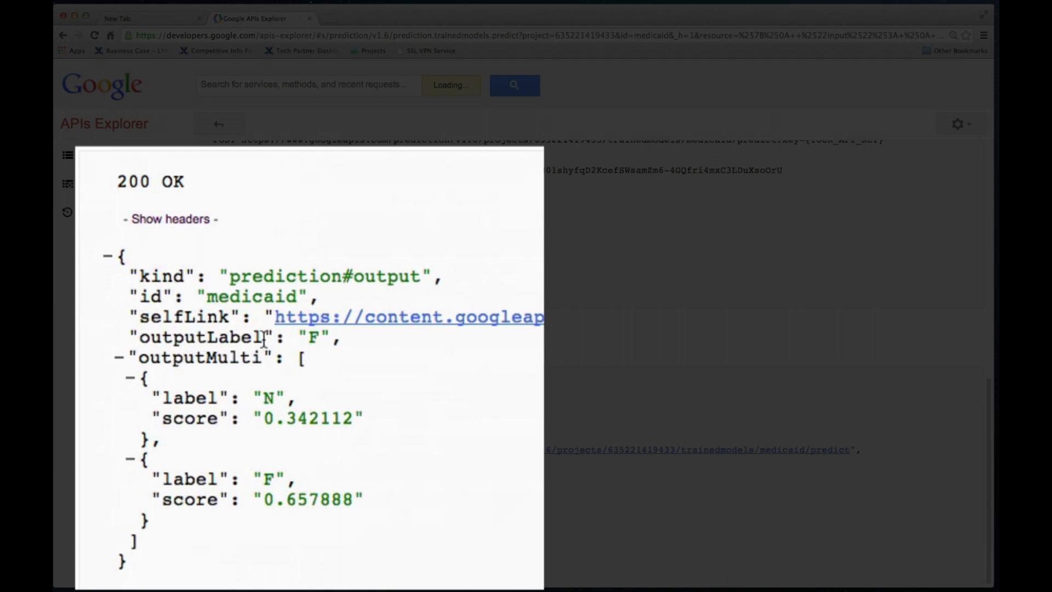
pyautogui.moveTo(314, 334)
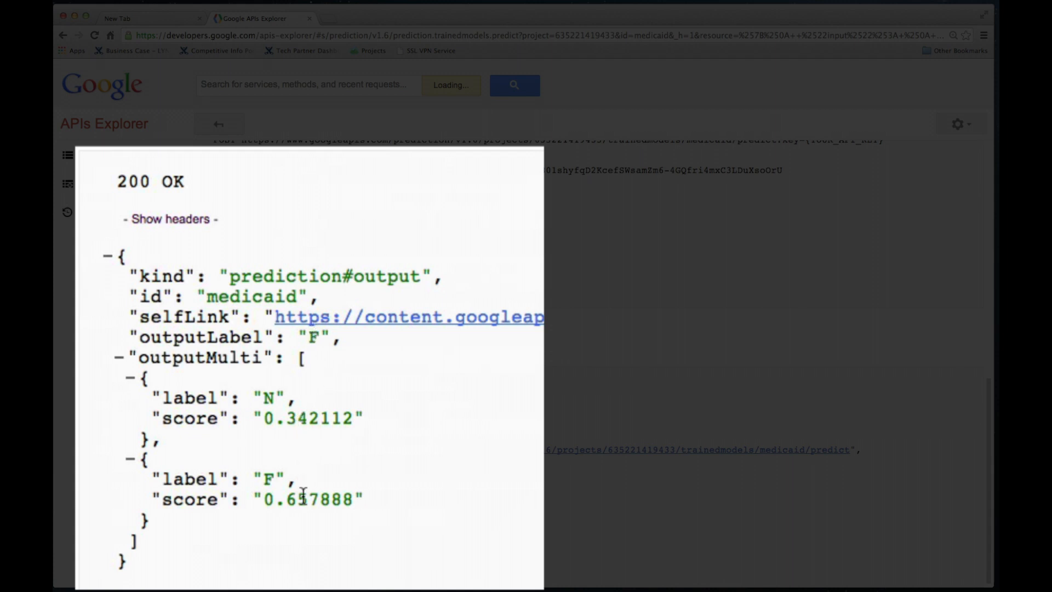
pyautogui.moveTo(268, 516)
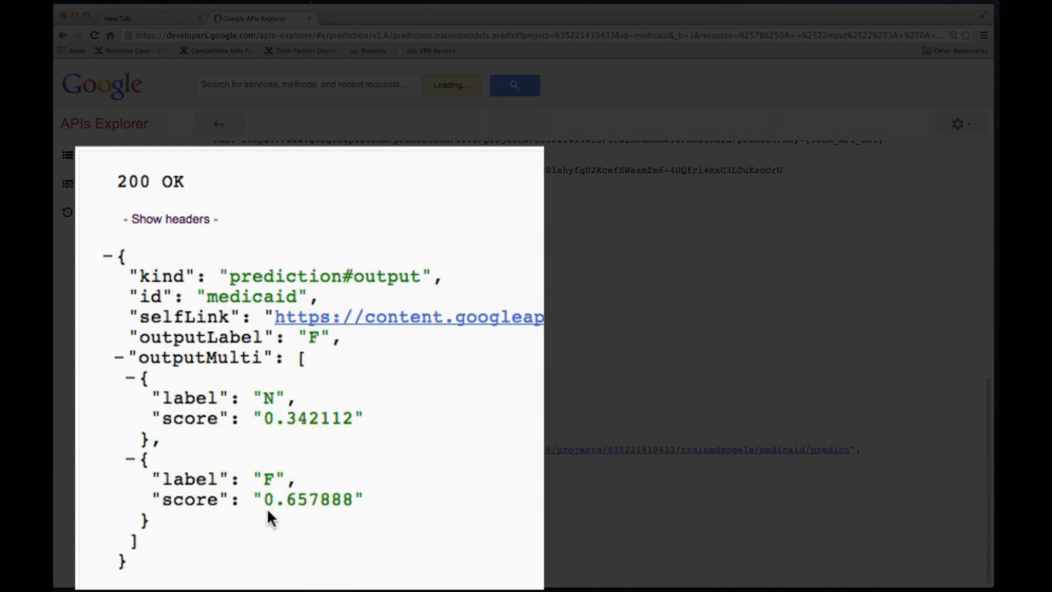
pyautogui.moveTo(280, 527)
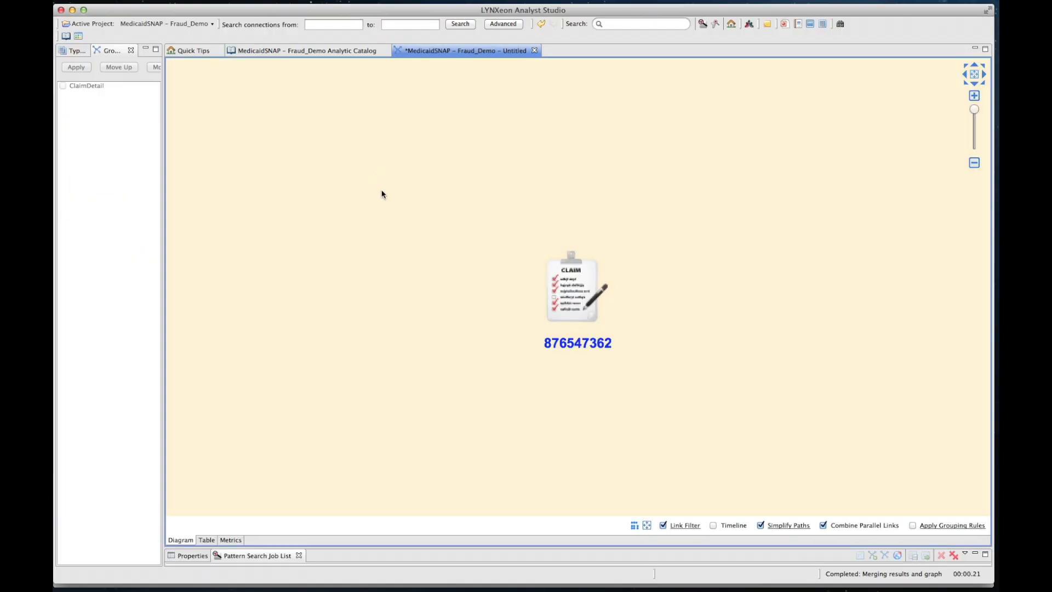
pyautogui.moveTo(579, 299)
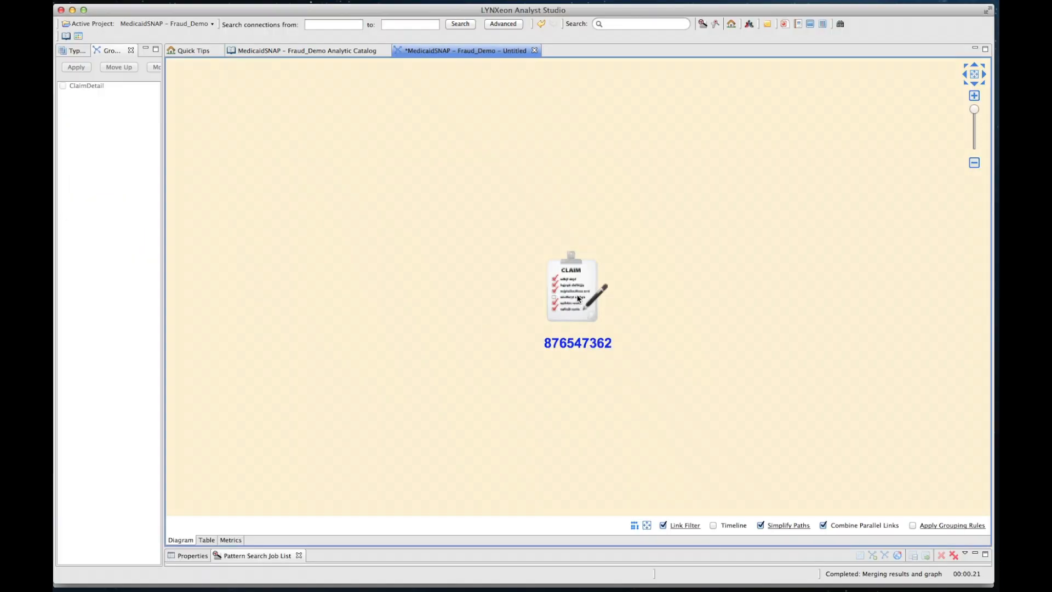
# Expand all relationships of claim 876547362, then open the billing provider's options
pyautogui.rightClick(571, 289)
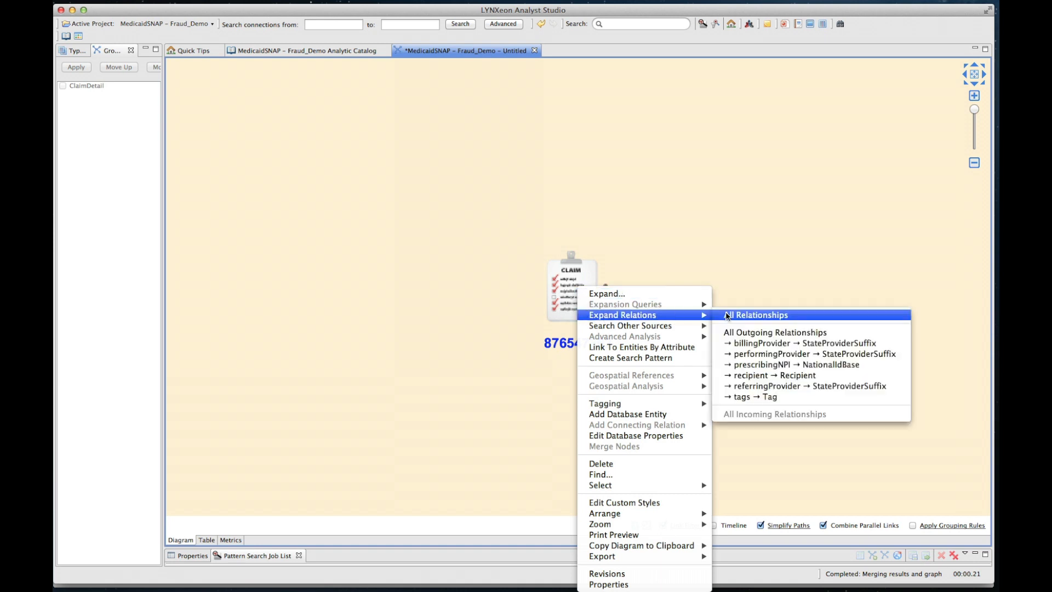
pyautogui.click(759, 315)
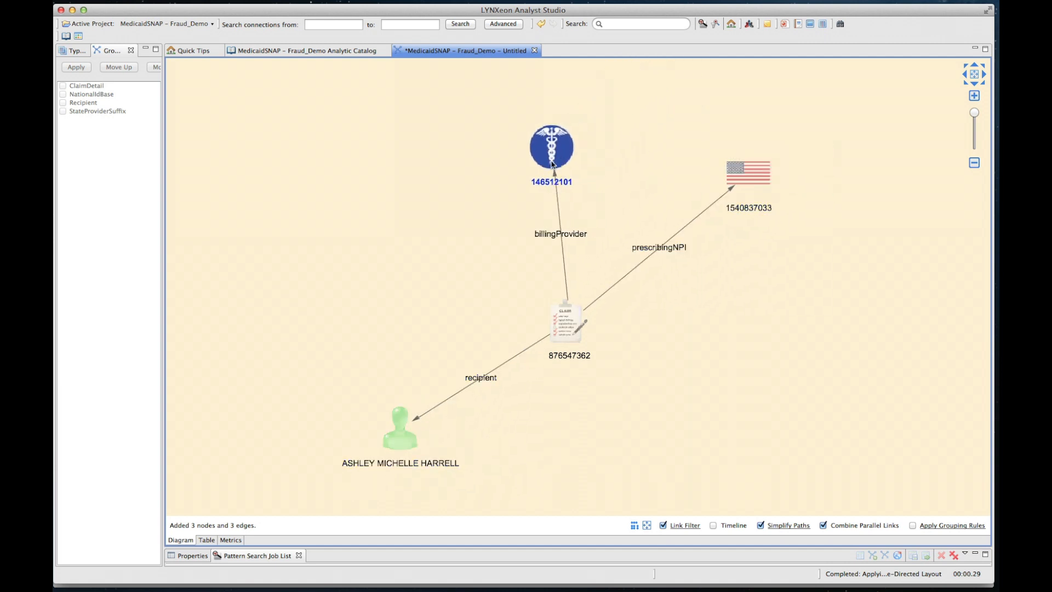
pyautogui.click(737, 175)
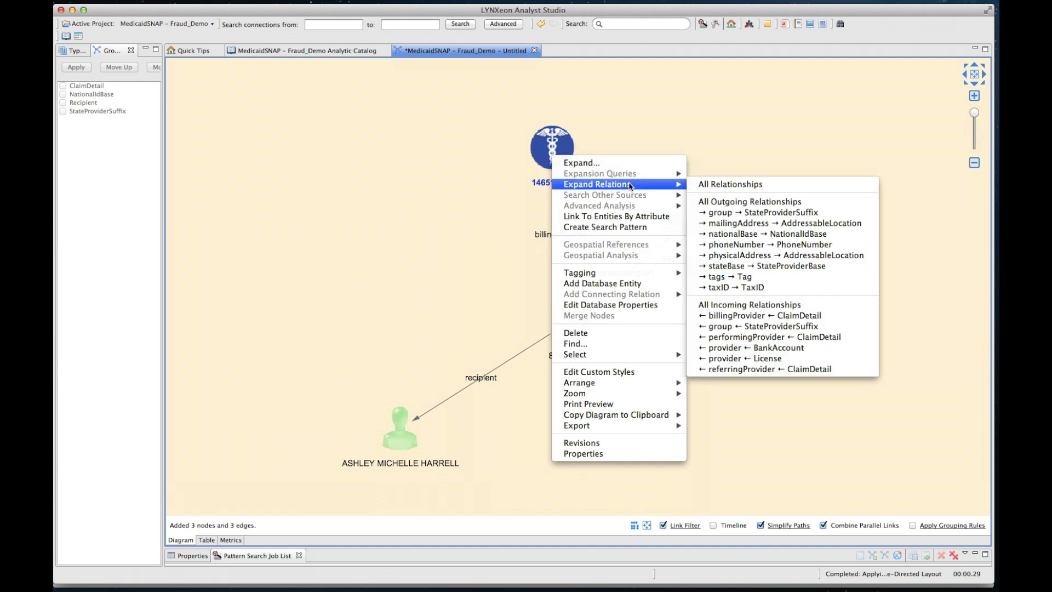
pyautogui.click(730, 185)
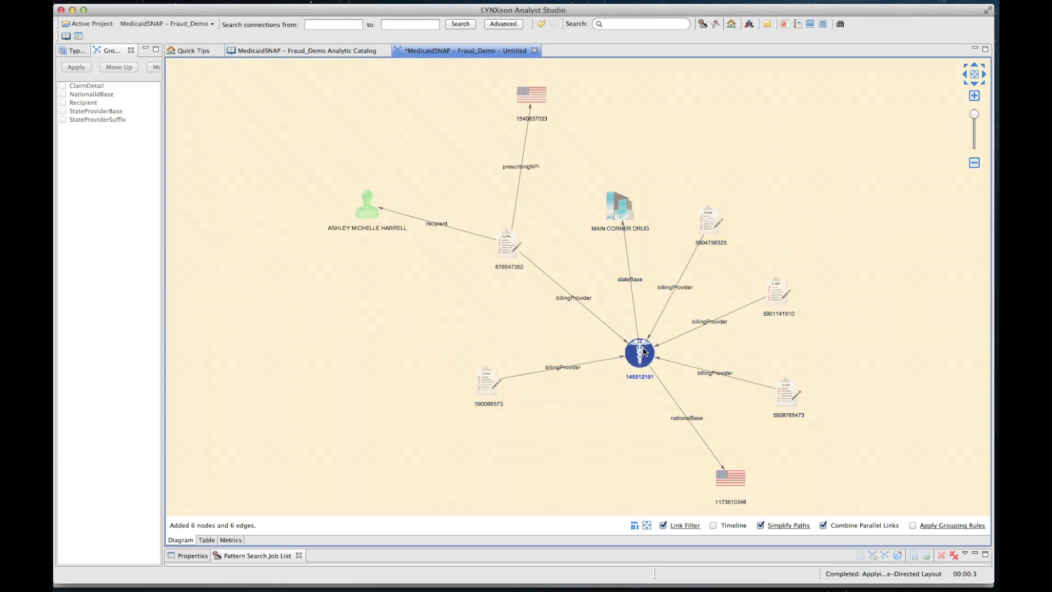
pyautogui.moveTo(732, 478)
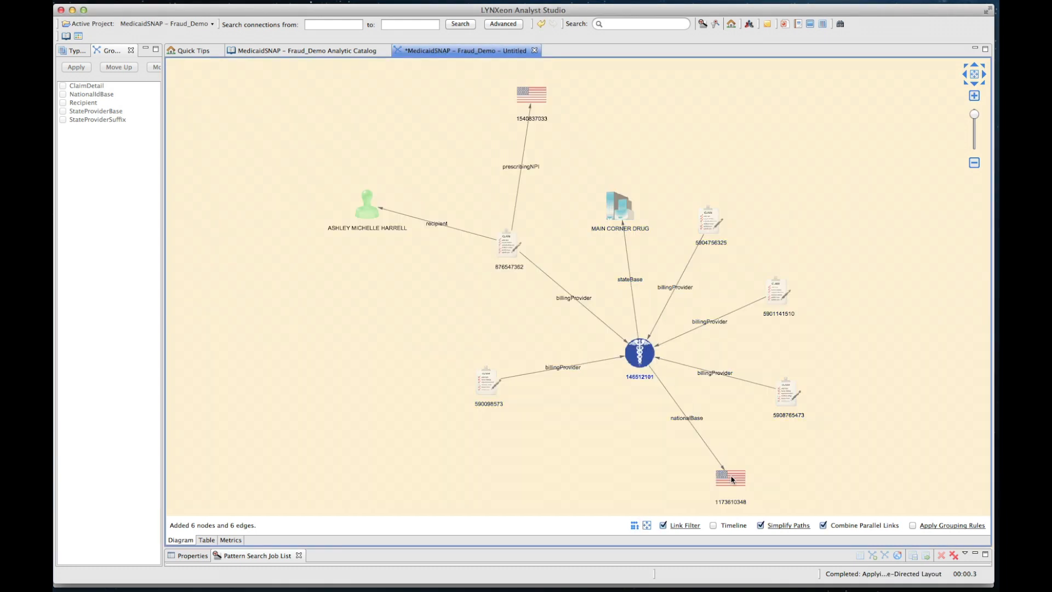
pyautogui.moveTo(463, 379)
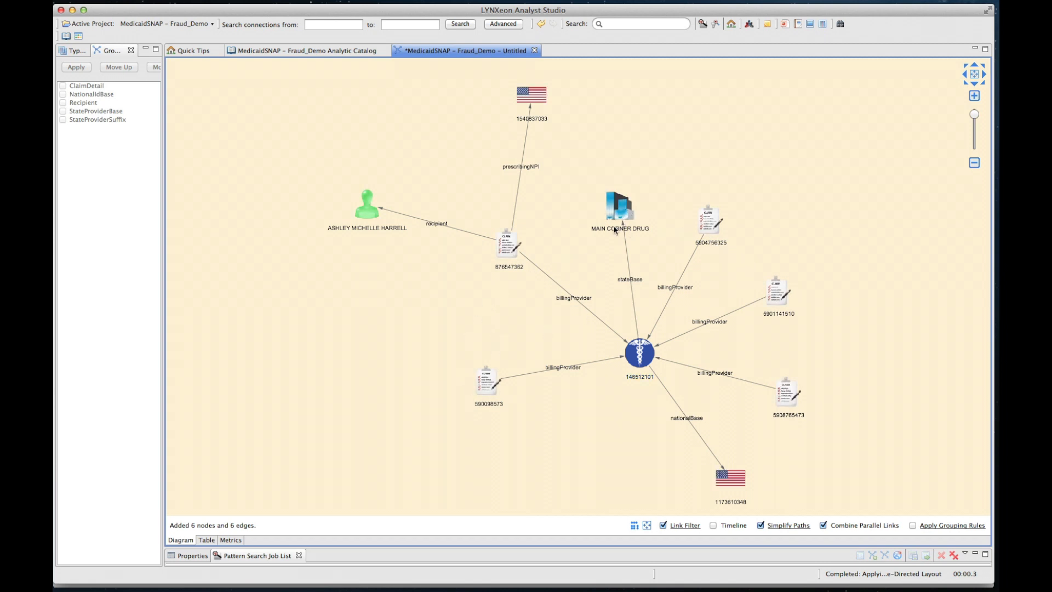
pyautogui.moveTo(550, 332)
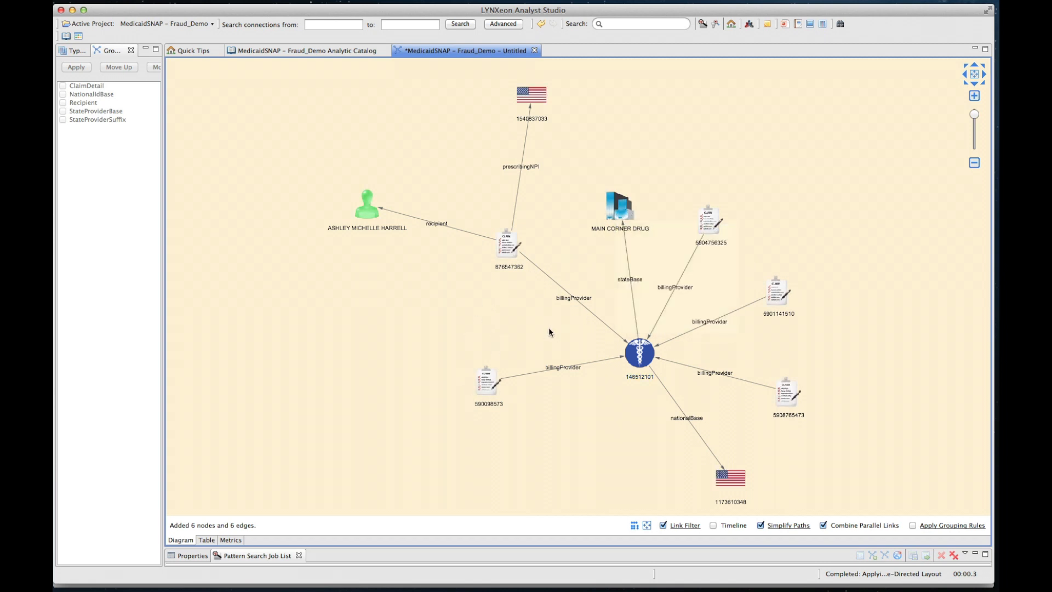
pyautogui.moveTo(537, 341)
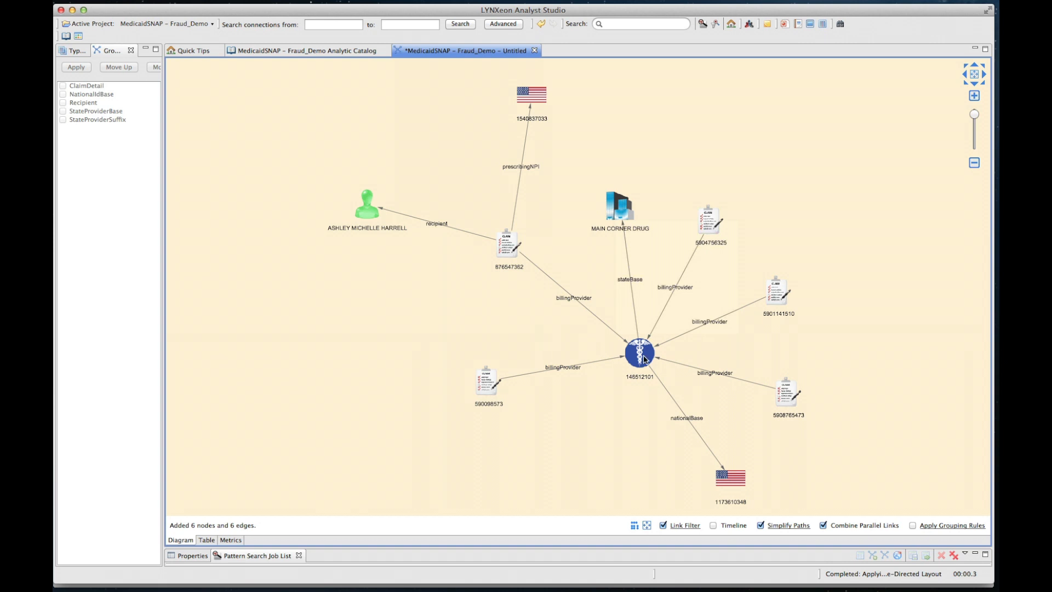
pyautogui.click(488, 380)
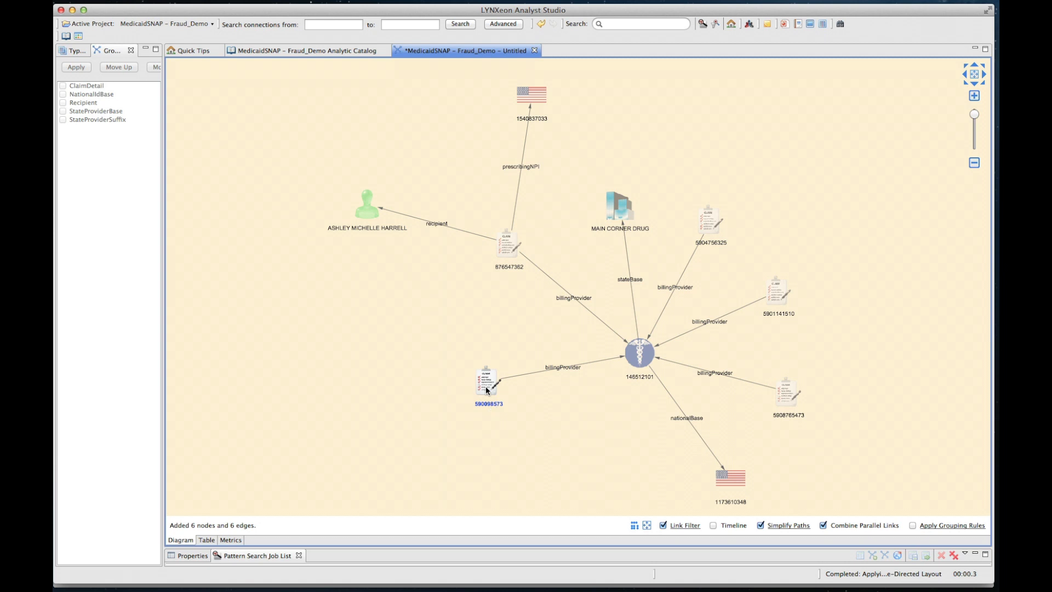
pyautogui.moveTo(487, 383)
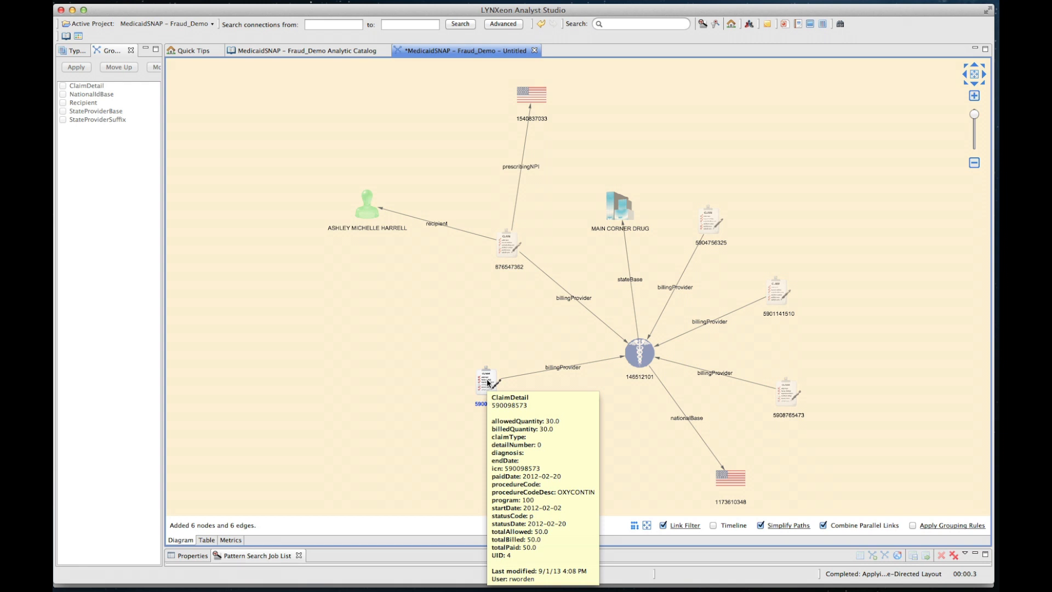
# Send claim 590098573 to Google Prediction API : Claim Data for scoring
pyautogui.rightClick(486, 383)
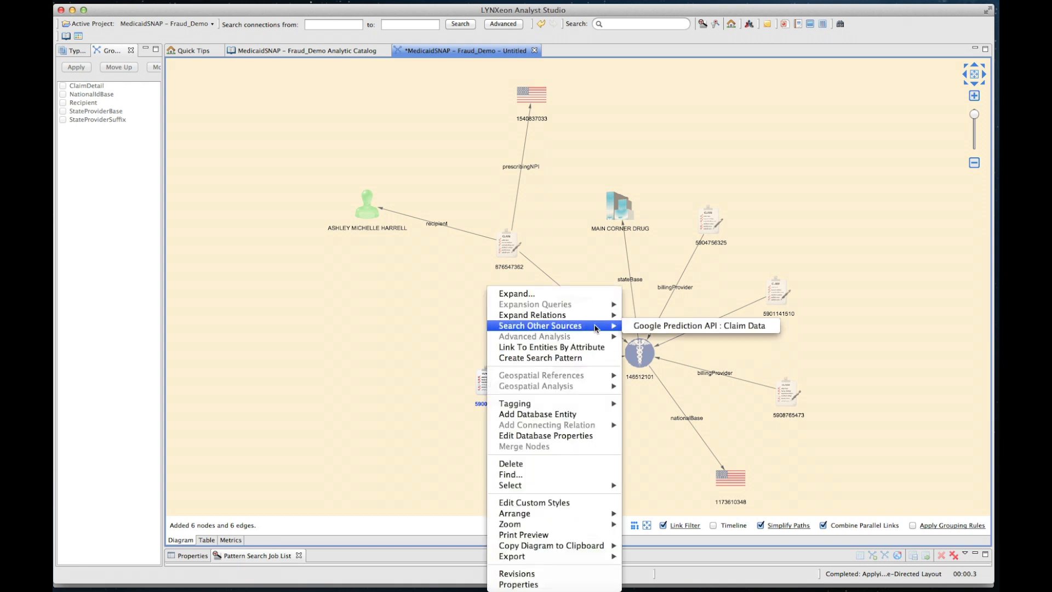
pyautogui.click(700, 326)
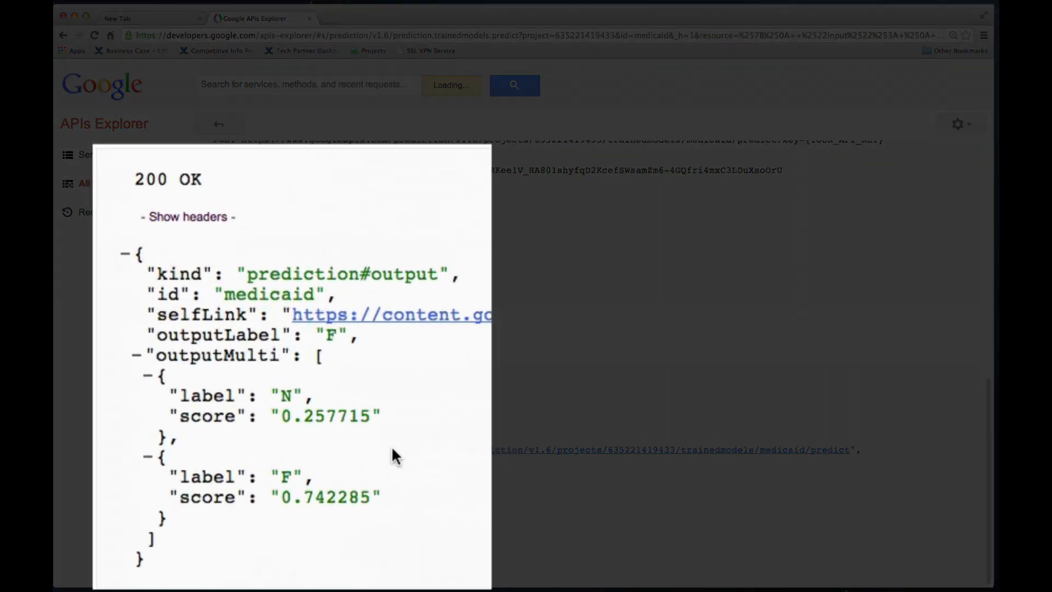
pyautogui.moveTo(282, 422)
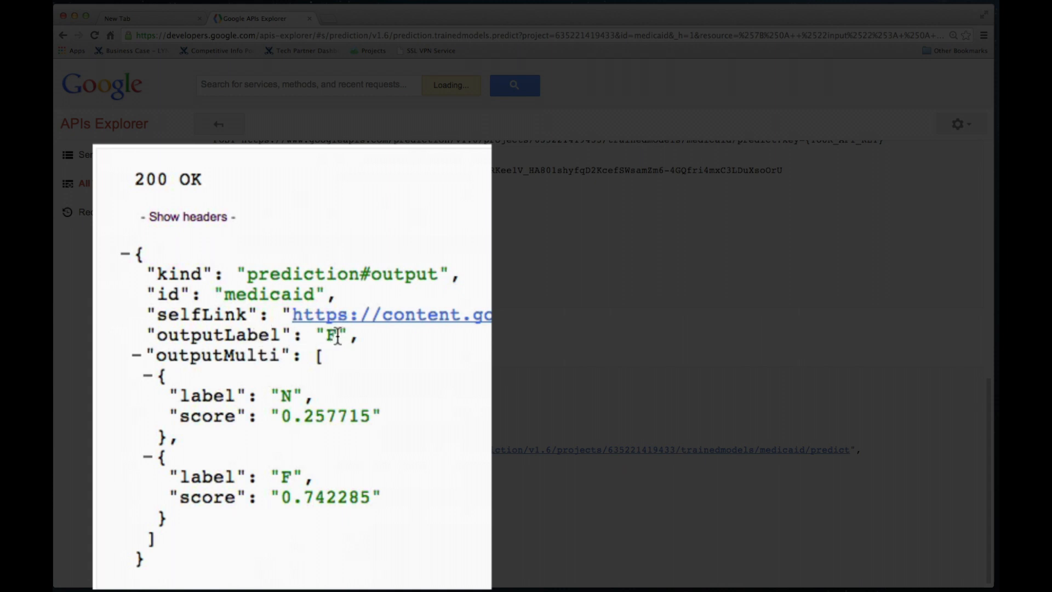
pyautogui.moveTo(314, 497)
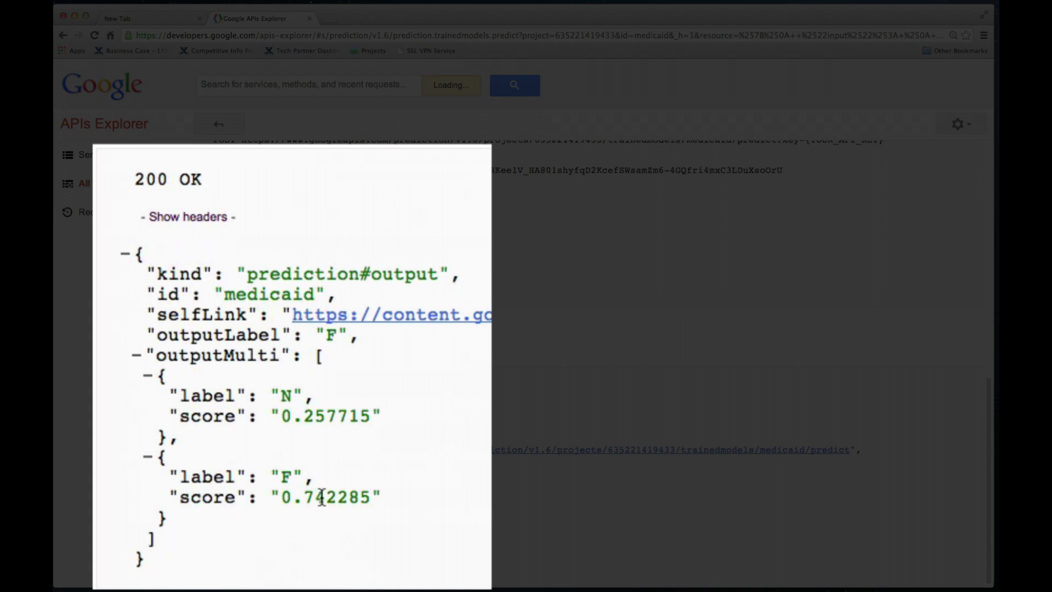
pyautogui.moveTo(358, 489)
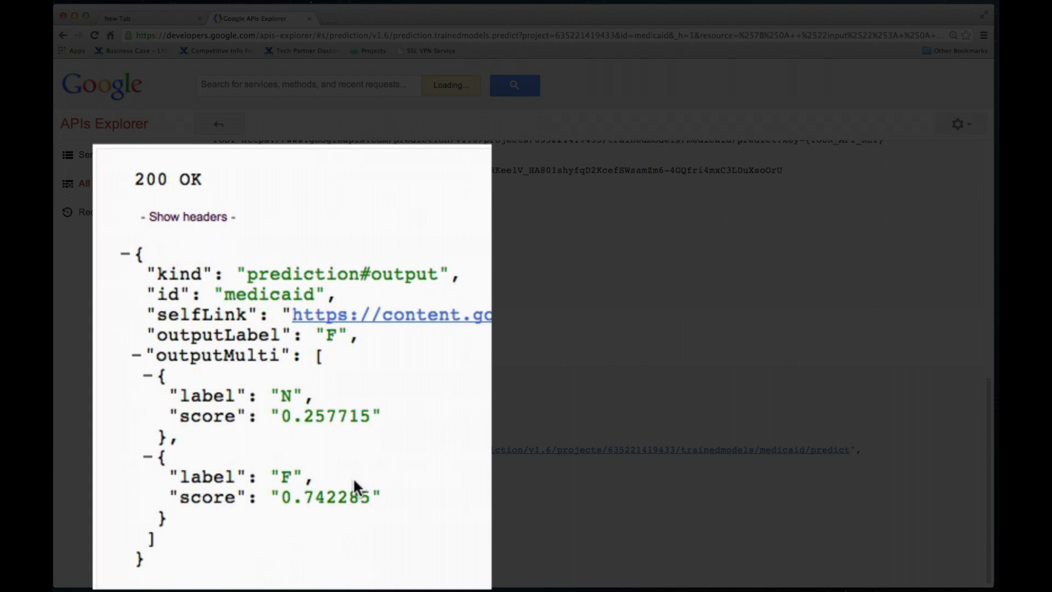
pyautogui.moveTo(373, 473)
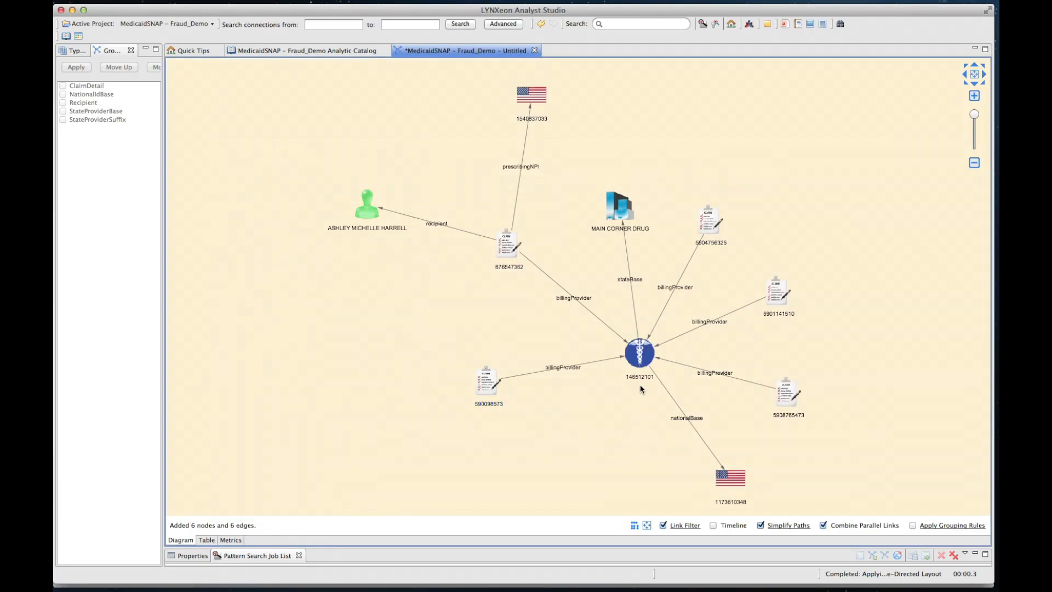
pyautogui.moveTo(639, 354)
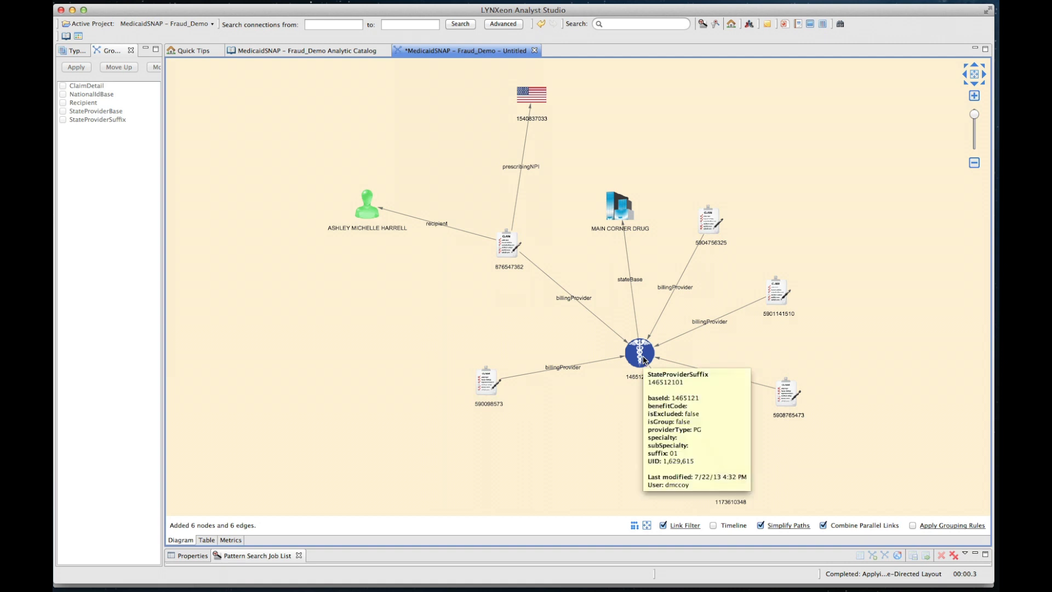